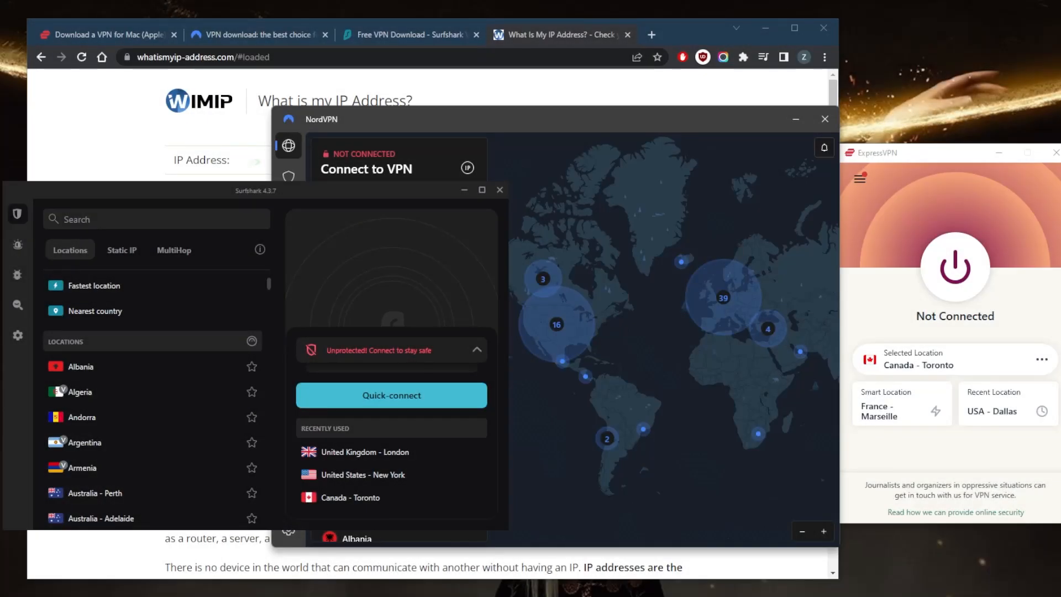
mouse_move(613, 179)
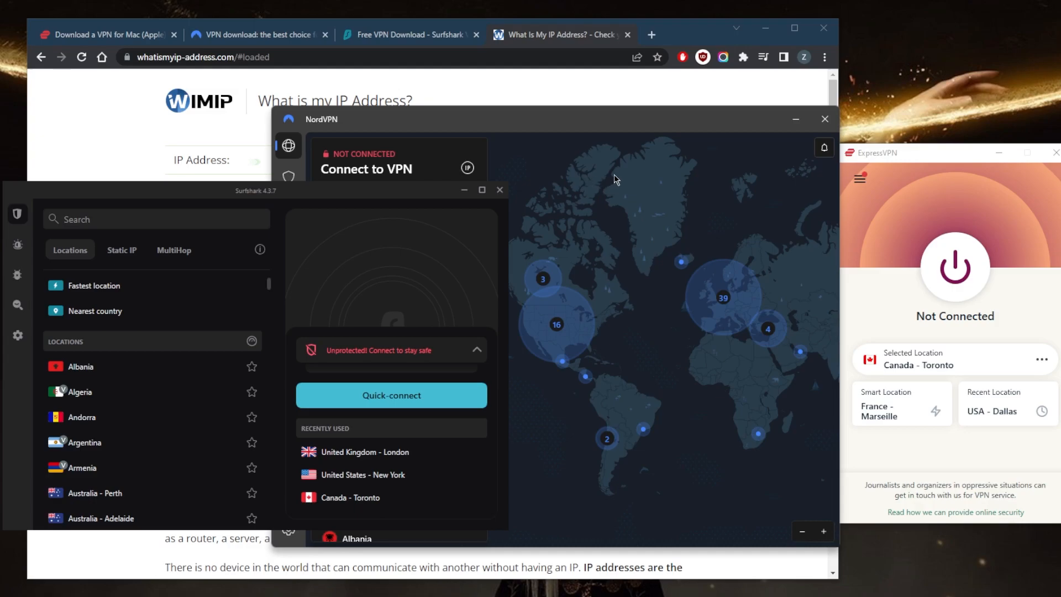
mouse_move(650, 335)
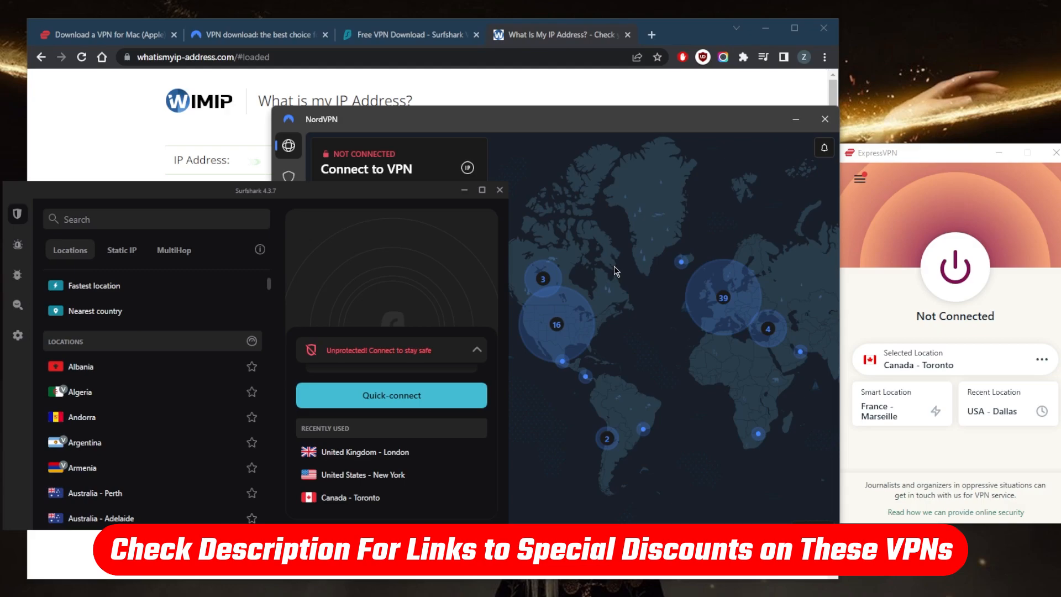
mouse_move(541, 277)
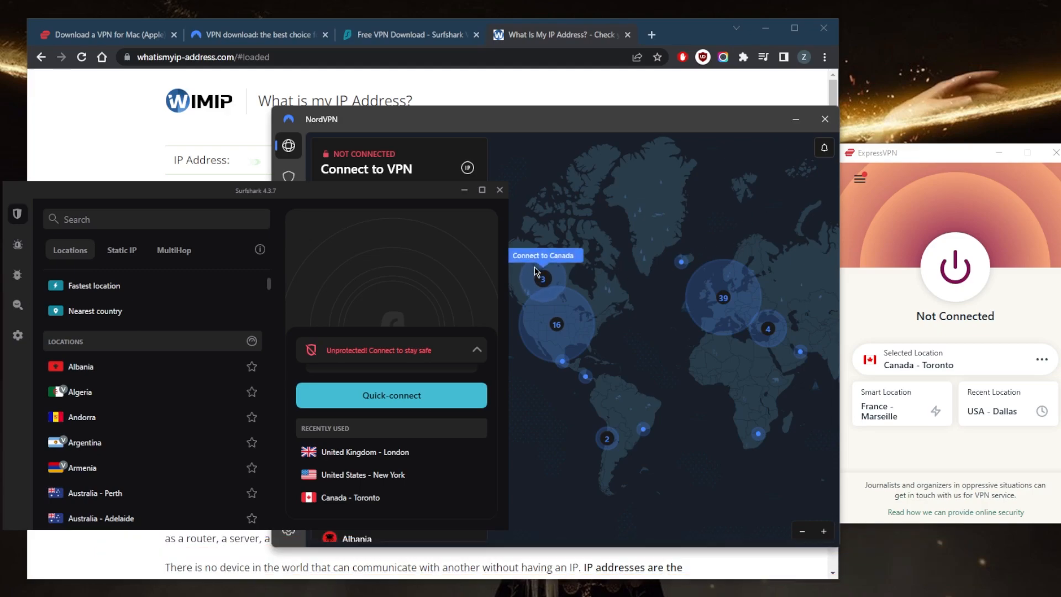
mouse_move(610, 211)
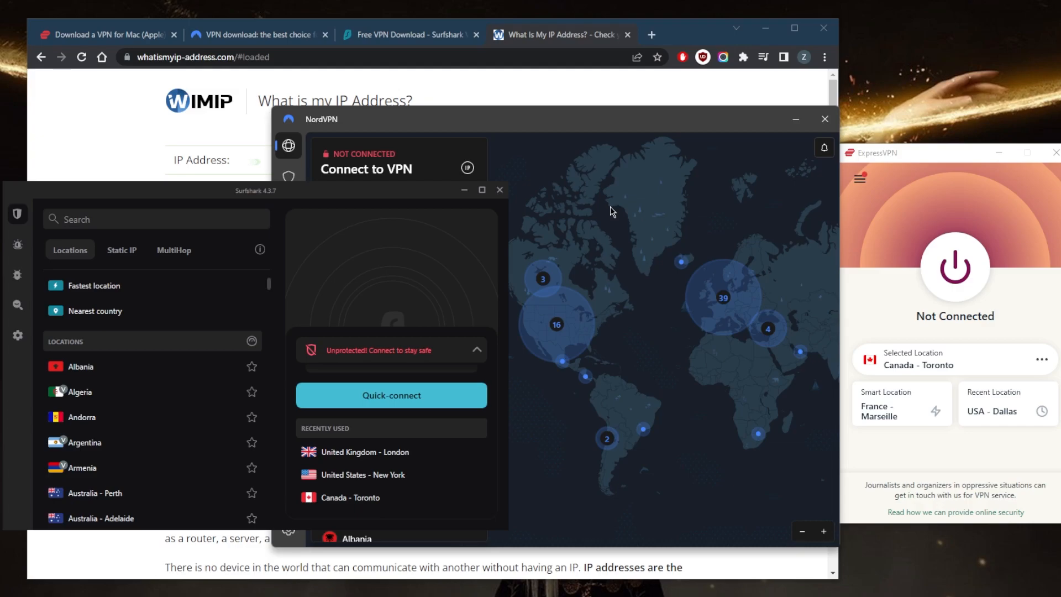
mouse_move(621, 210)
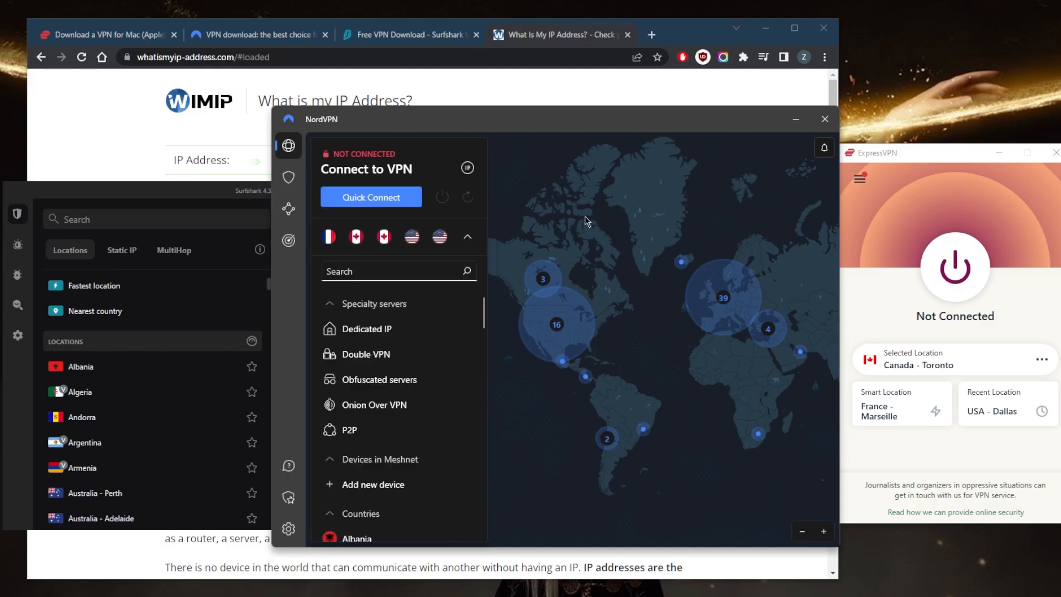
mouse_move(596, 213)
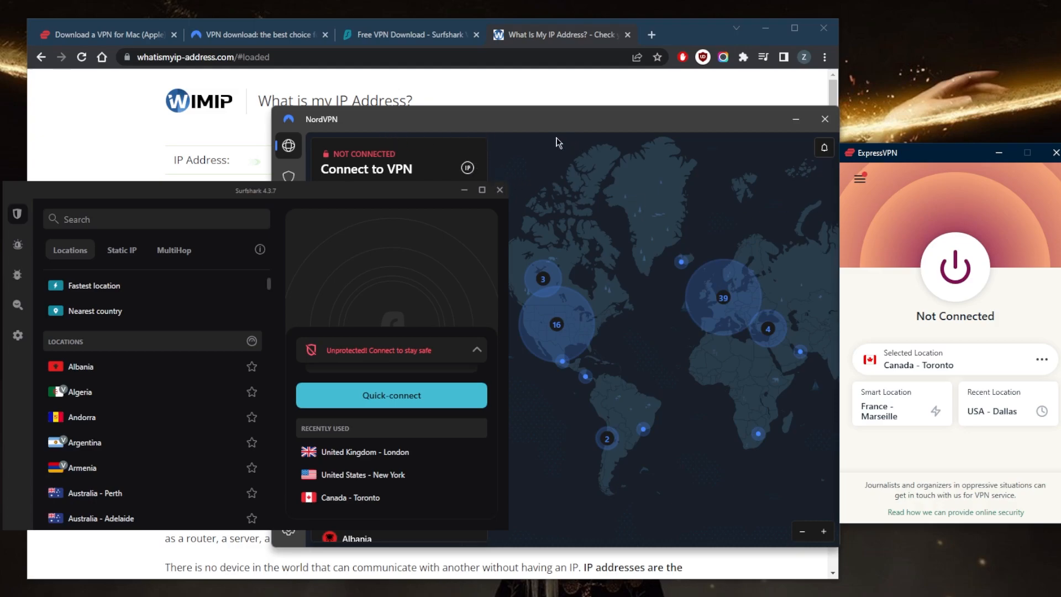
Bring up the ExpressVPN Mac download page in Chrome
left_click(259, 34)
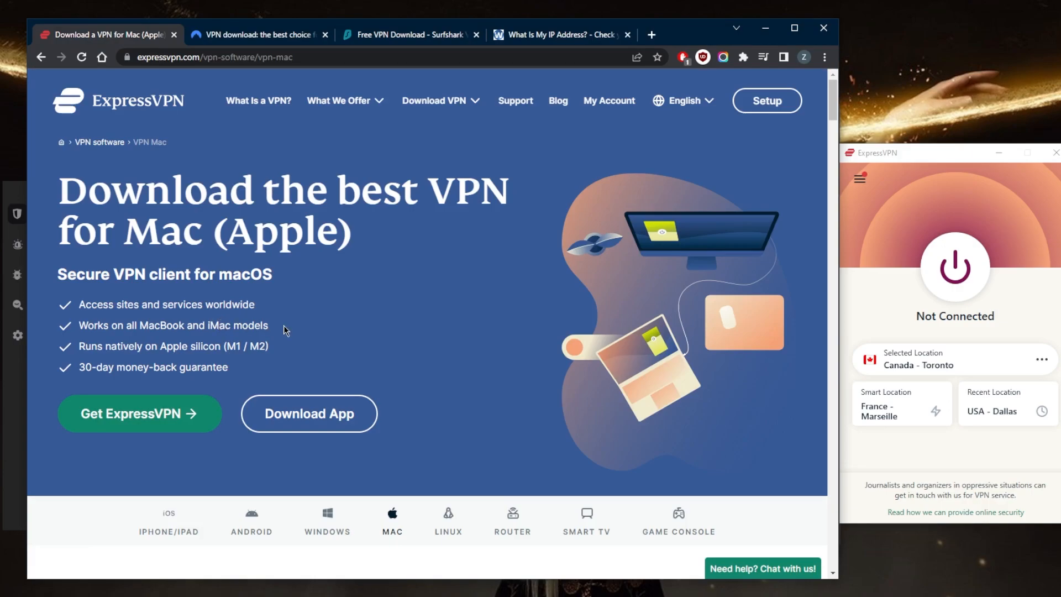
mouse_move(331, 320)
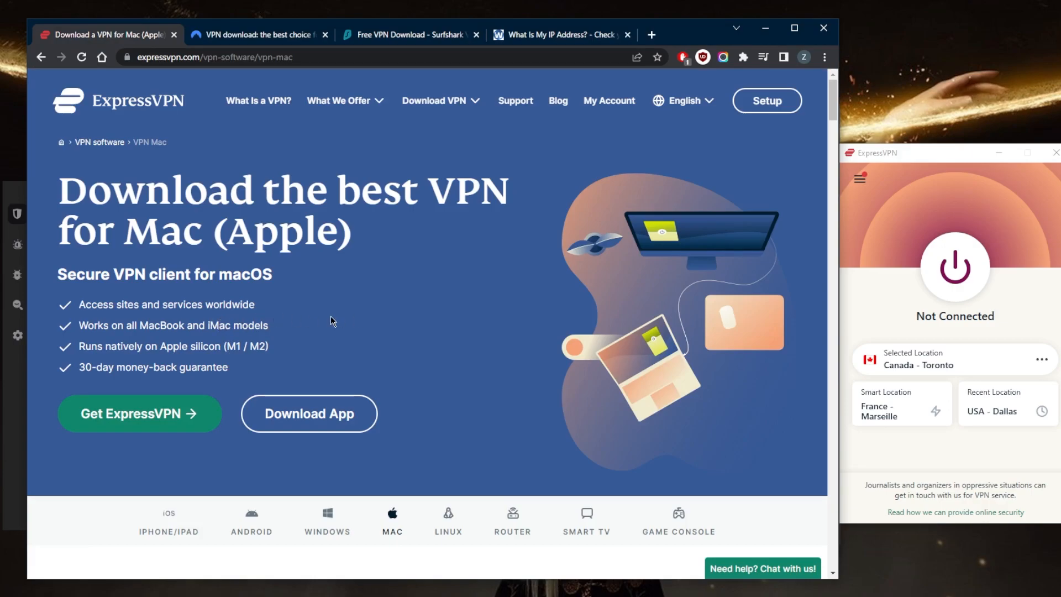
mouse_move(327, 414)
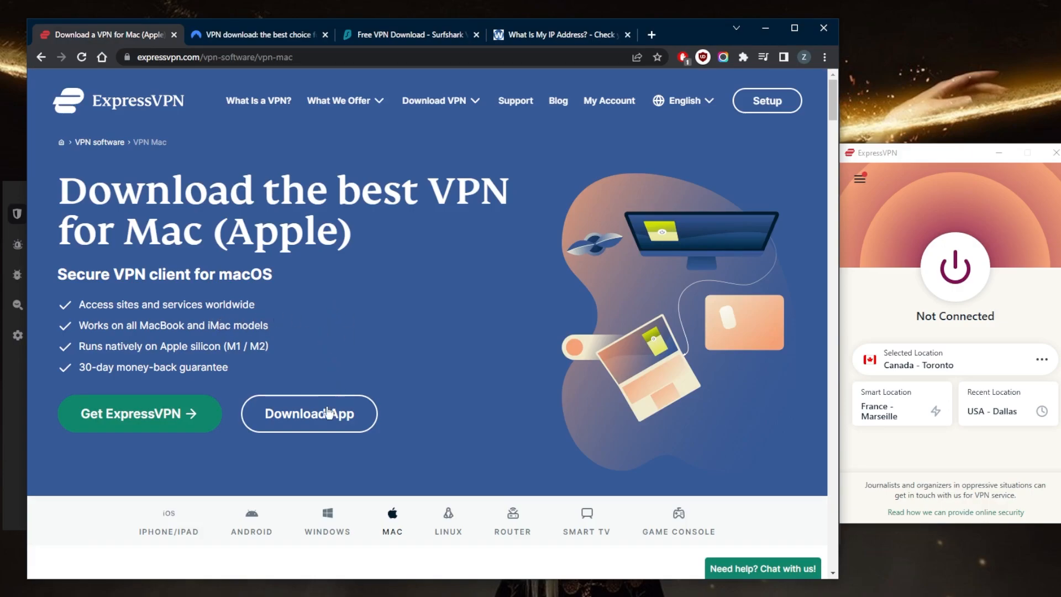
mouse_move(475, 238)
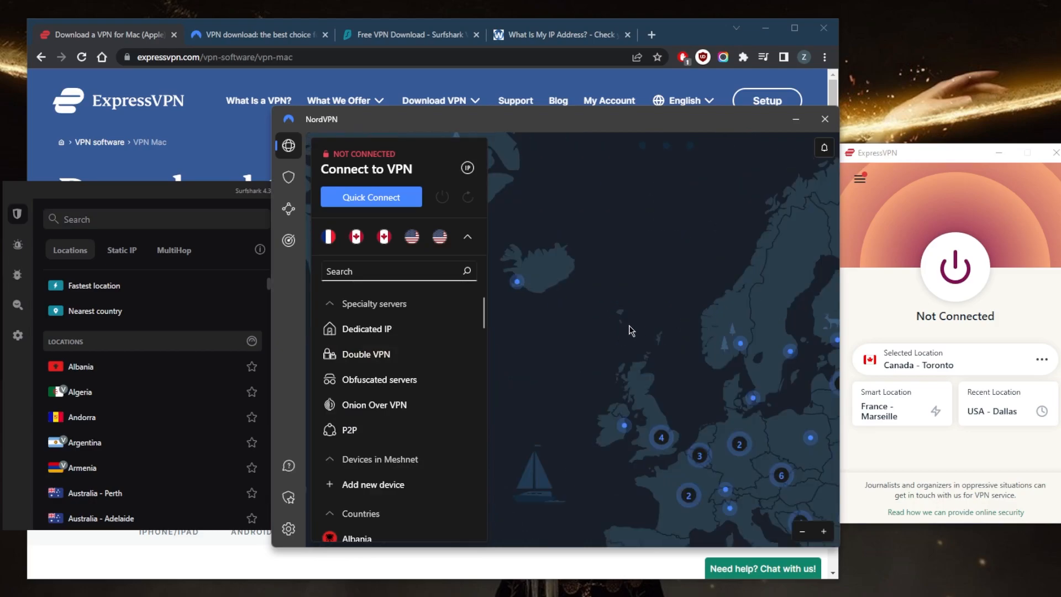
Pan the NordVPN map to the United States and connect to the Saint Louis server
left_click_drag(629, 330, 791, 382)
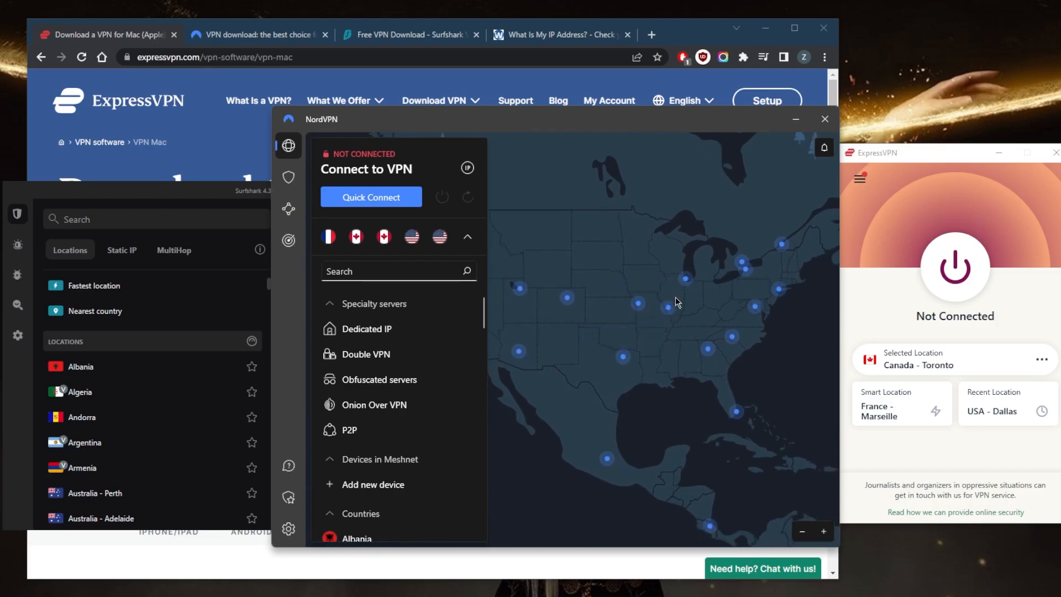
mouse_move(669, 308)
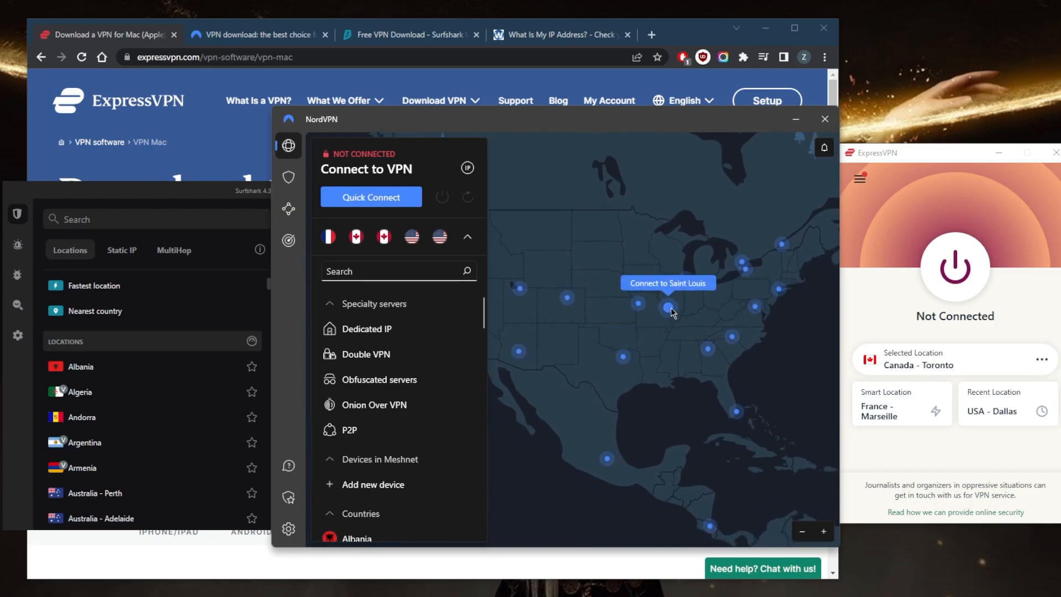
left_click(669, 308)
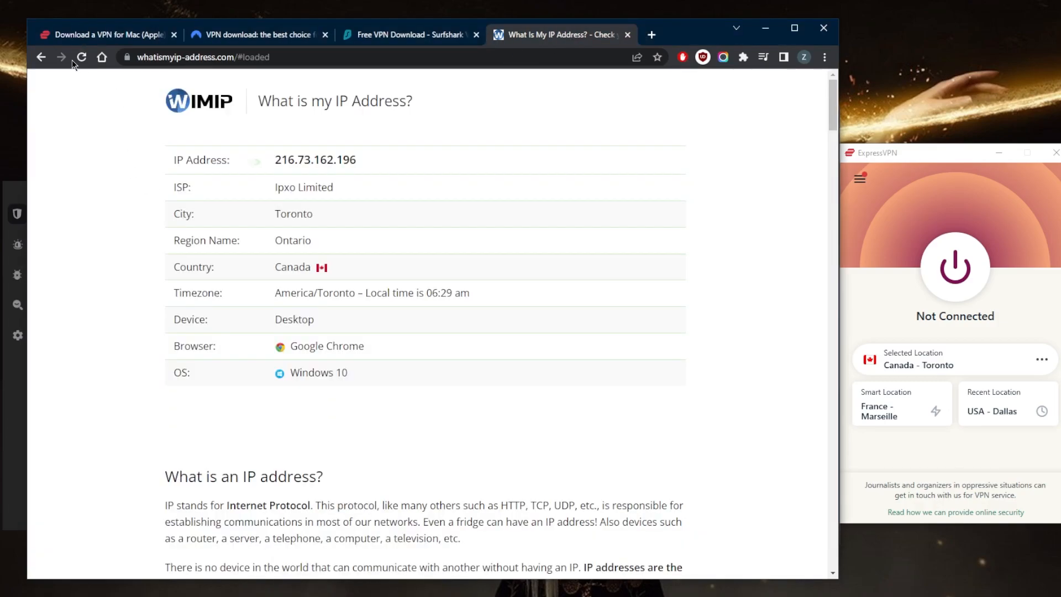
Reload whatismyip-address.com and return to NordVPN, now connected to United States #9631
left_click(81, 57)
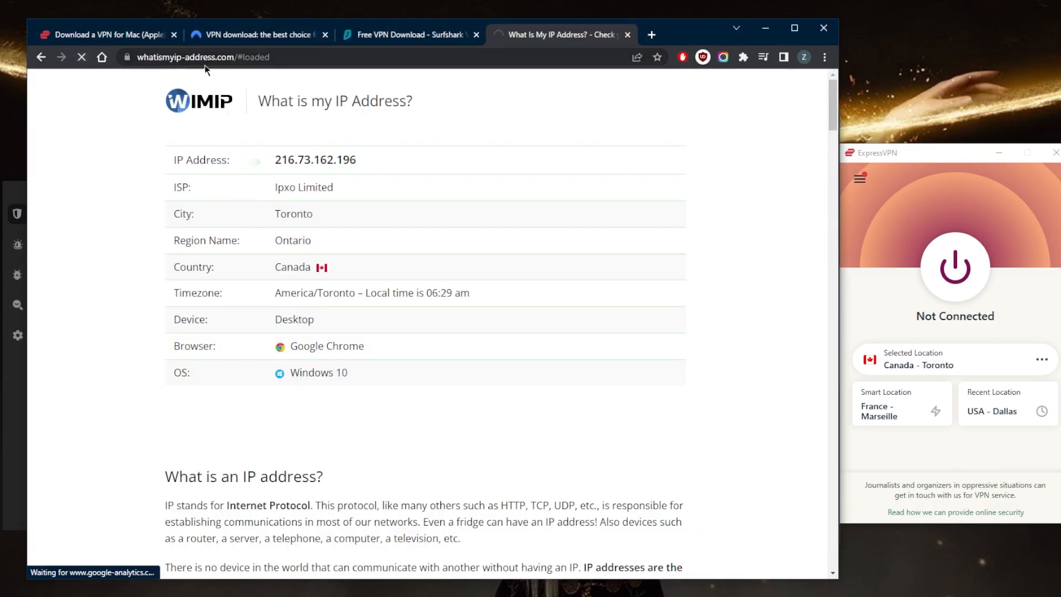
left_click(81, 57)
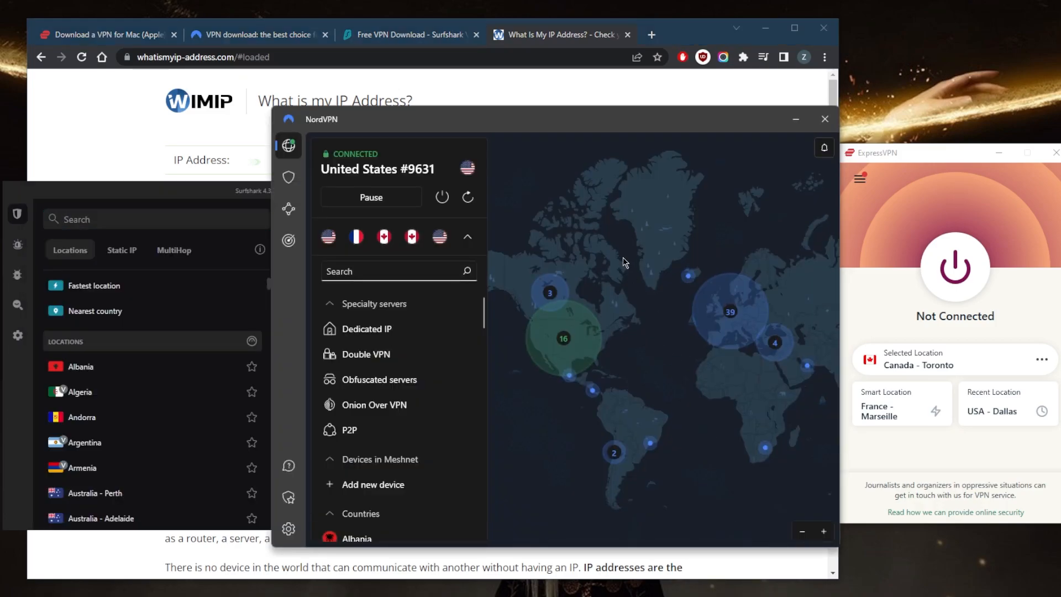
mouse_move(641, 300)
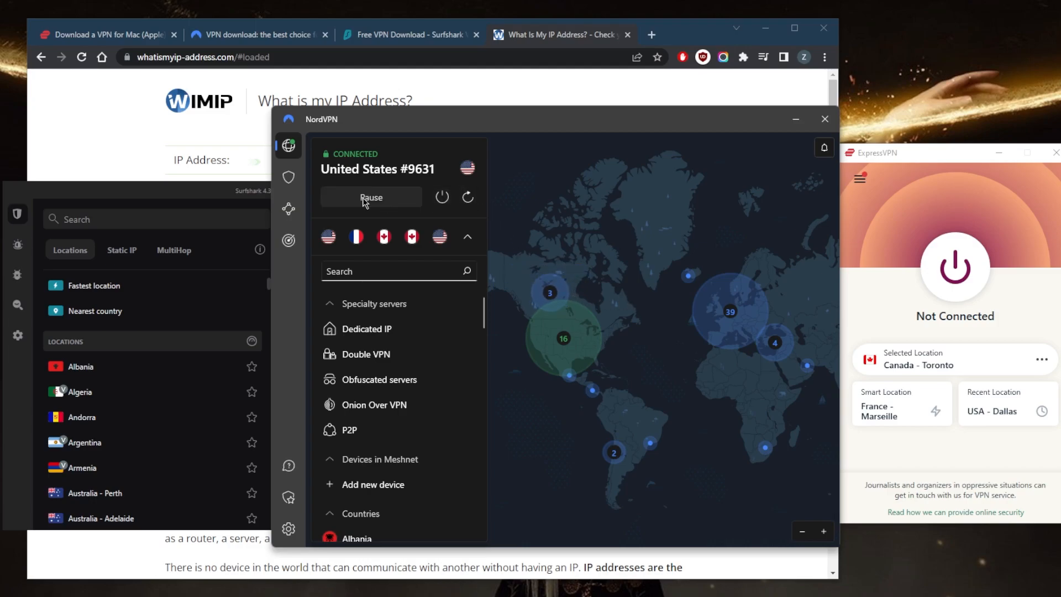
Pause NordVPN to end the United States #9631 connection
left_click(371, 196)
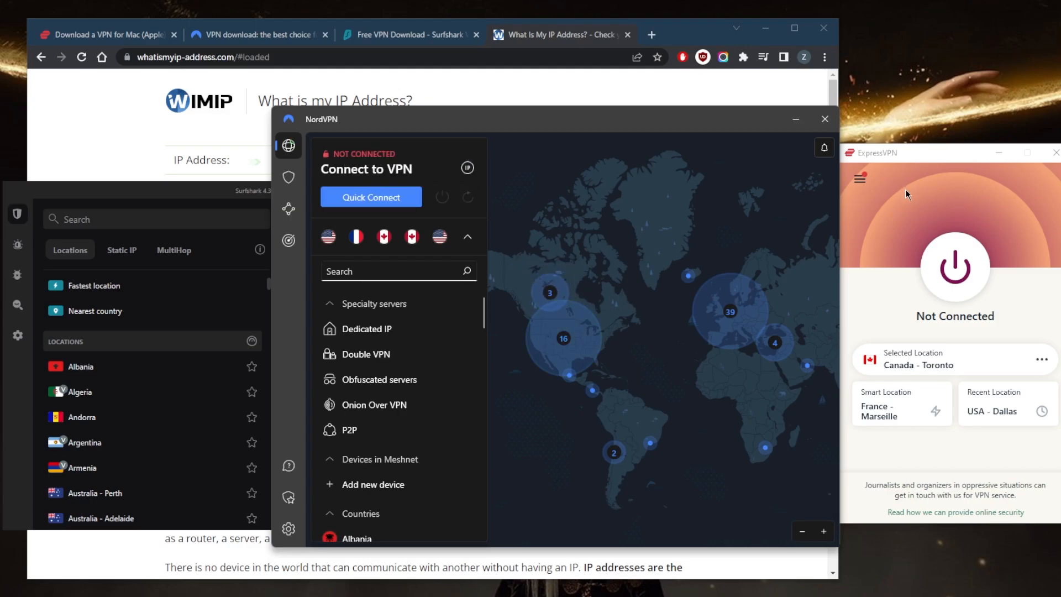